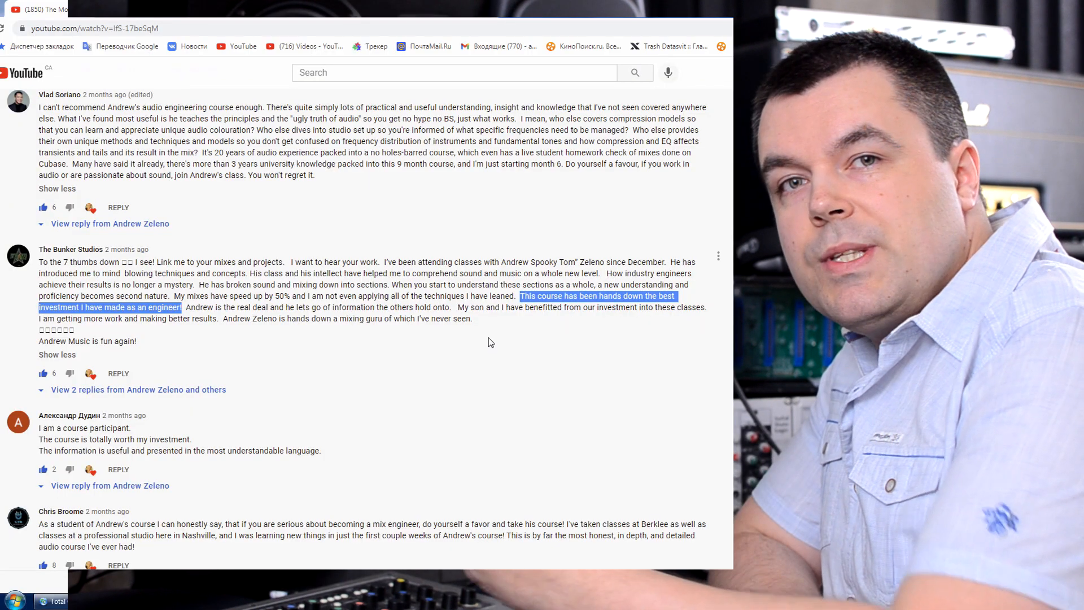
# - Scroll through the student comments and highlight a praising sentence
pyautogui.scroll(-3)
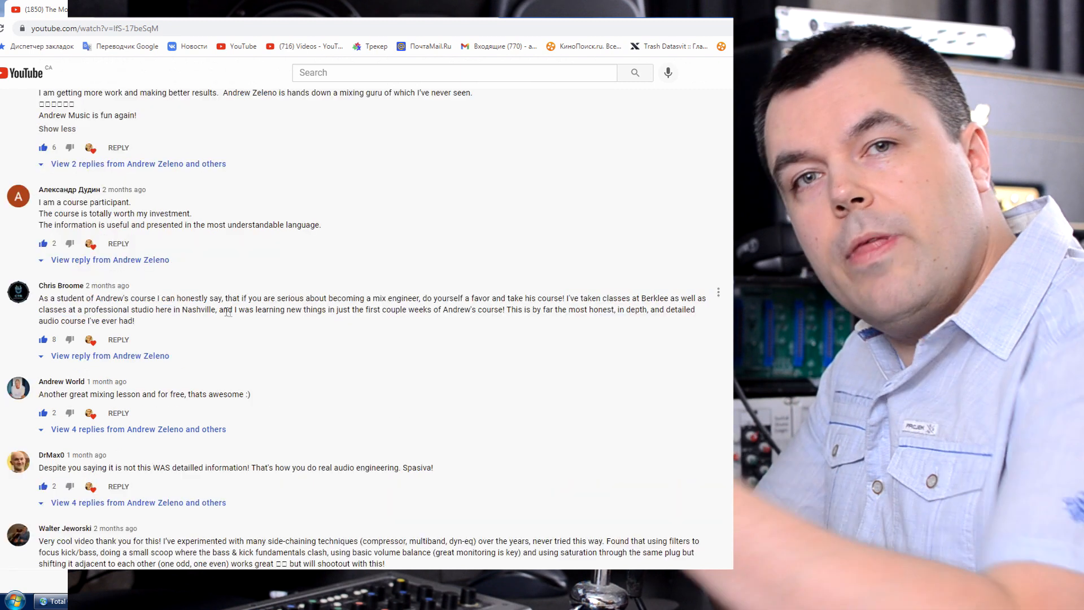
pyautogui.moveTo(219, 309); pyautogui.dragTo(487, 309)
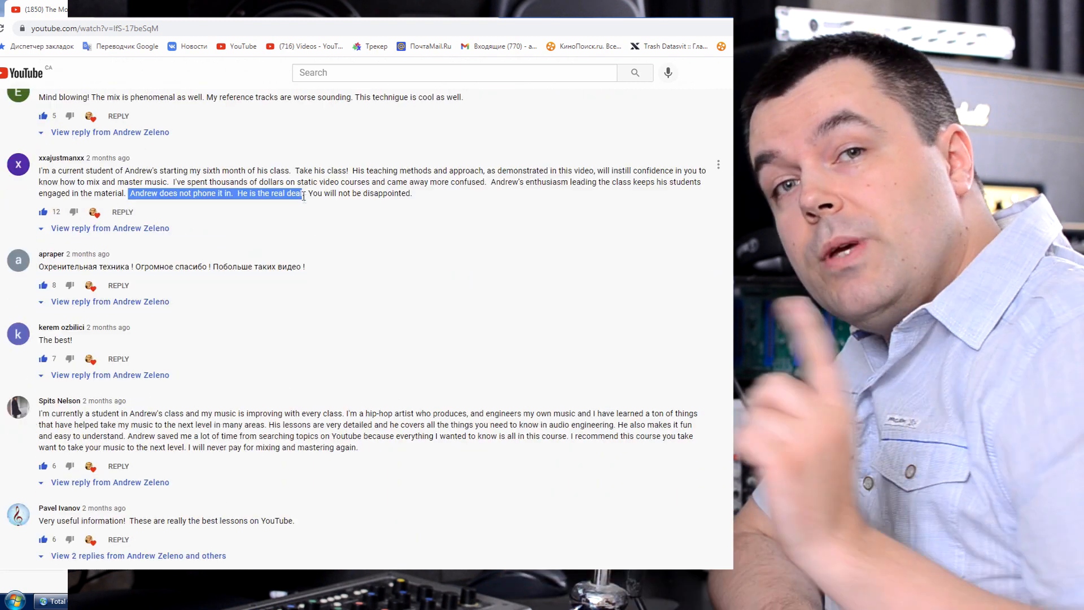
pyautogui.scroll(-3)
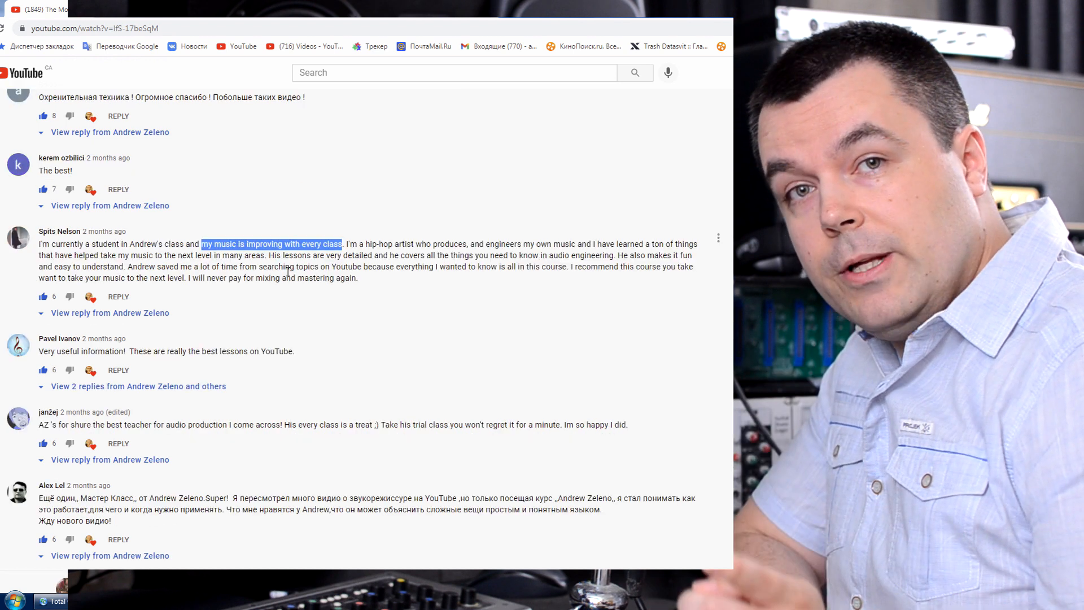
pyautogui.scroll(-3)
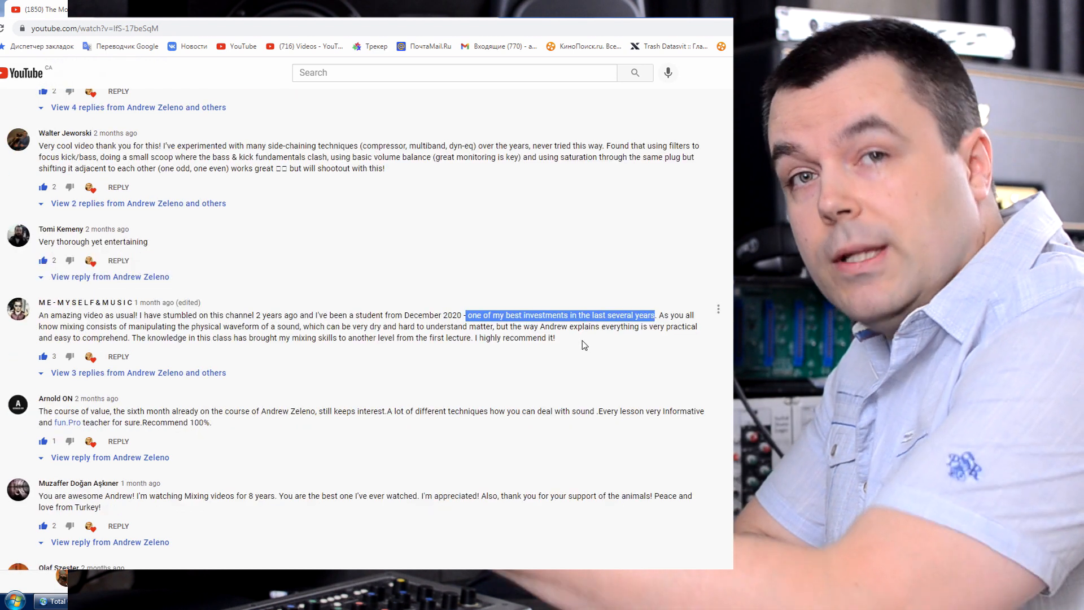
pyautogui.scroll(-3)
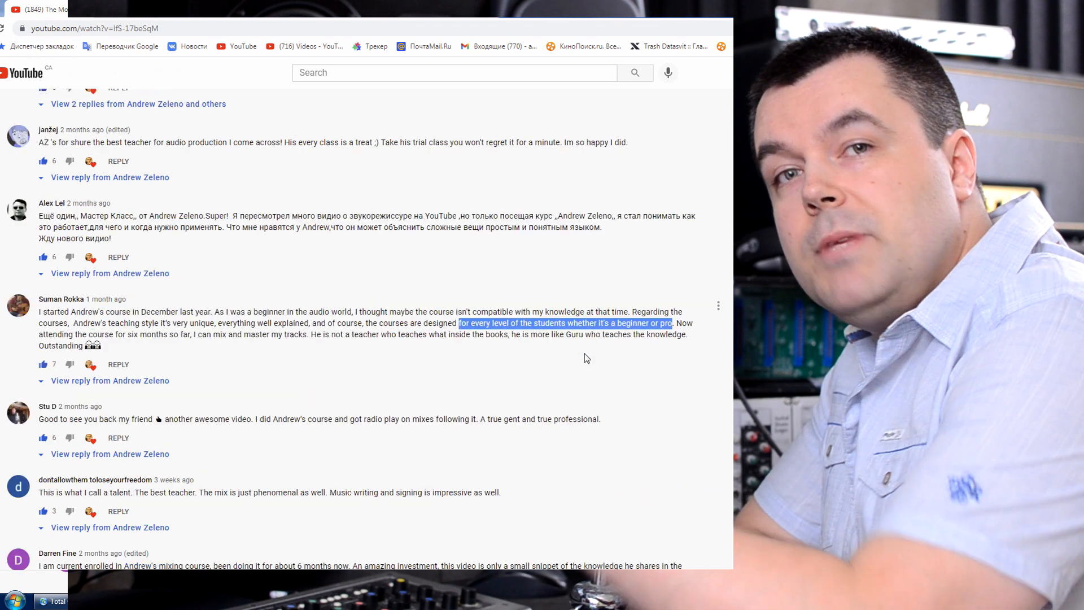
pyautogui.scroll(-3)
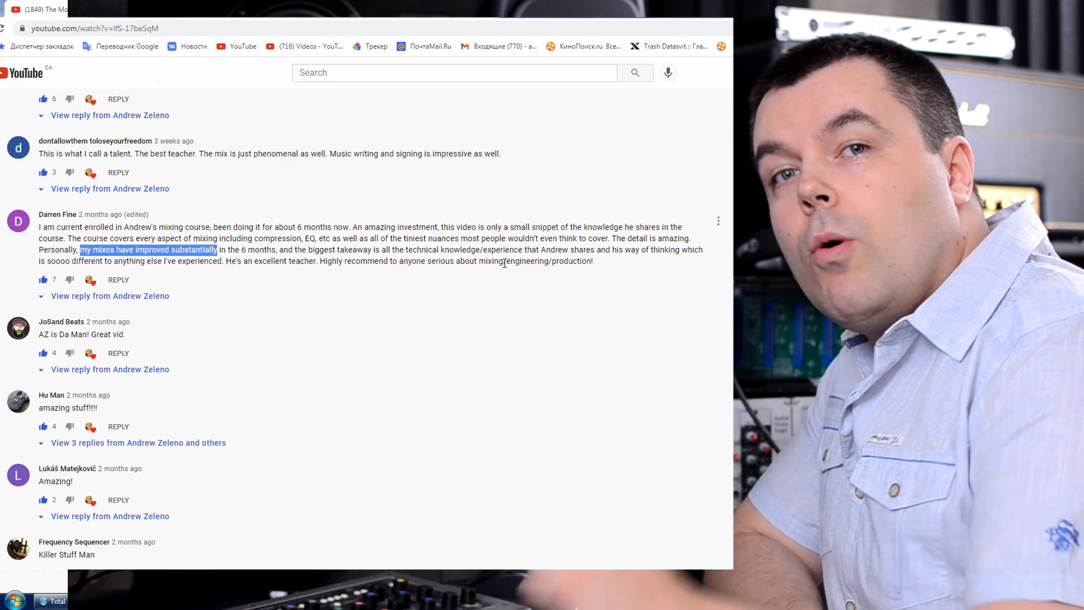
pyautogui.scroll(-3)
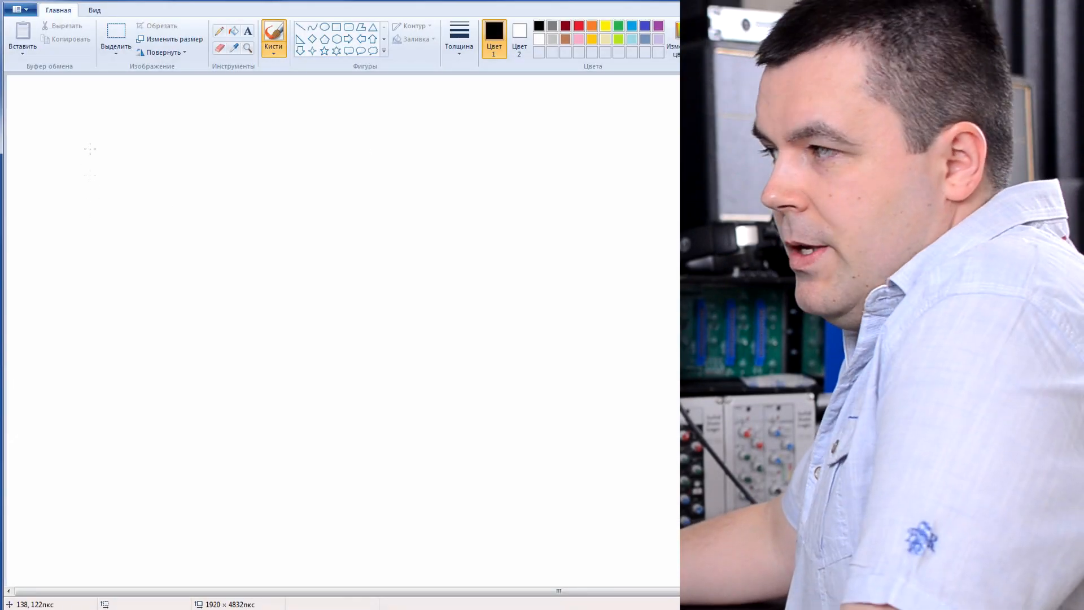
# - Draw the vertical side wall line, then a reflected wave crossing the first wave rightward
pyautogui.moveTo(88, 149); pyautogui.dragTo(88, 379)
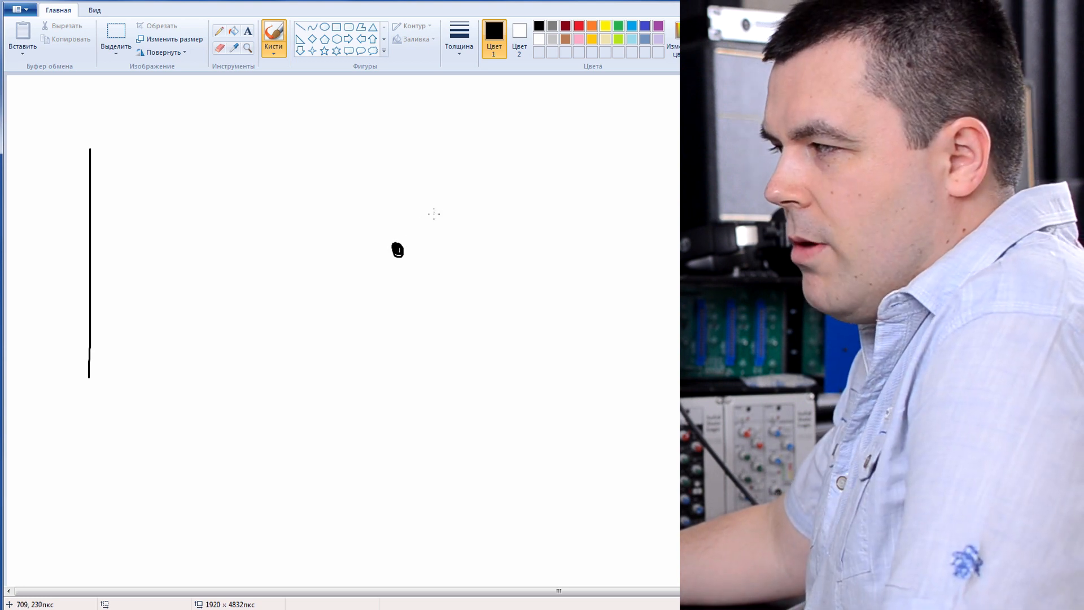
pyautogui.moveTo(154, 219); pyautogui.dragTo(434, 211)
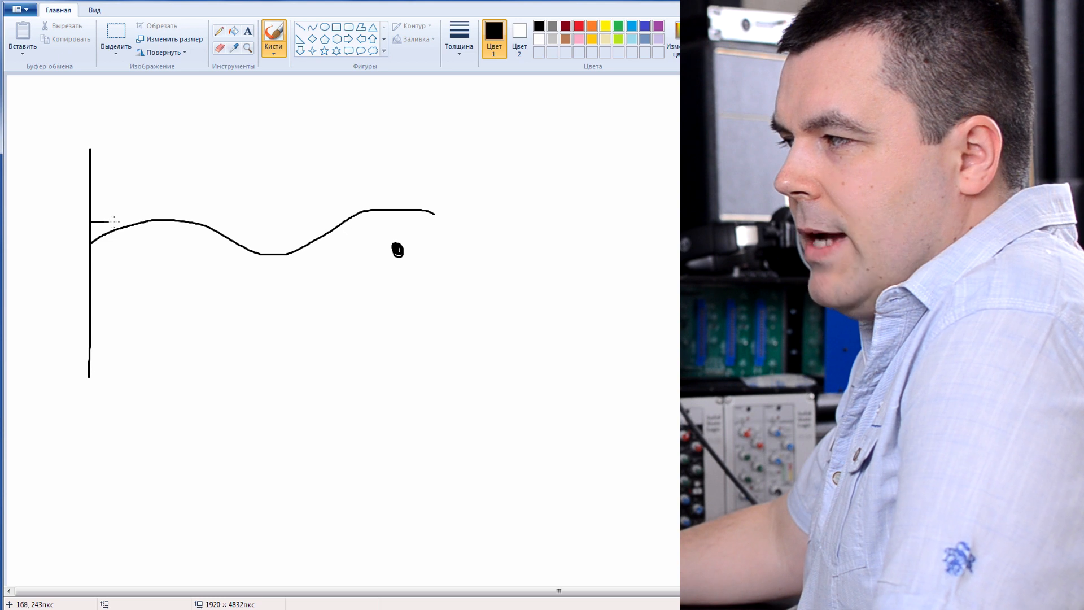
pyautogui.moveTo(104, 224); pyautogui.dragTo(332, 238)
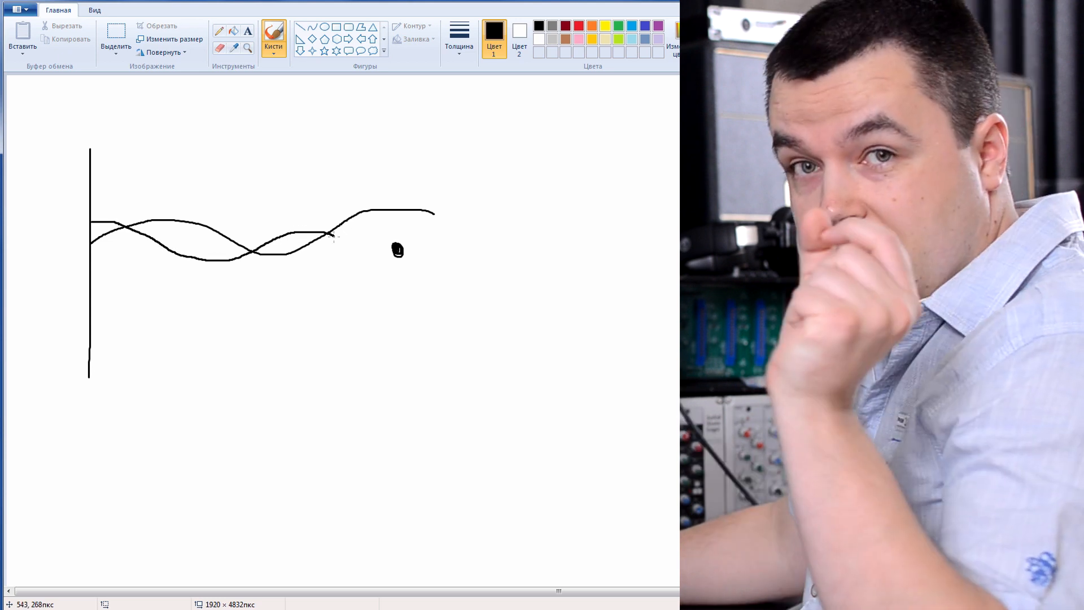
pyautogui.moveTo(329, 234); pyautogui.dragTo(435, 277)
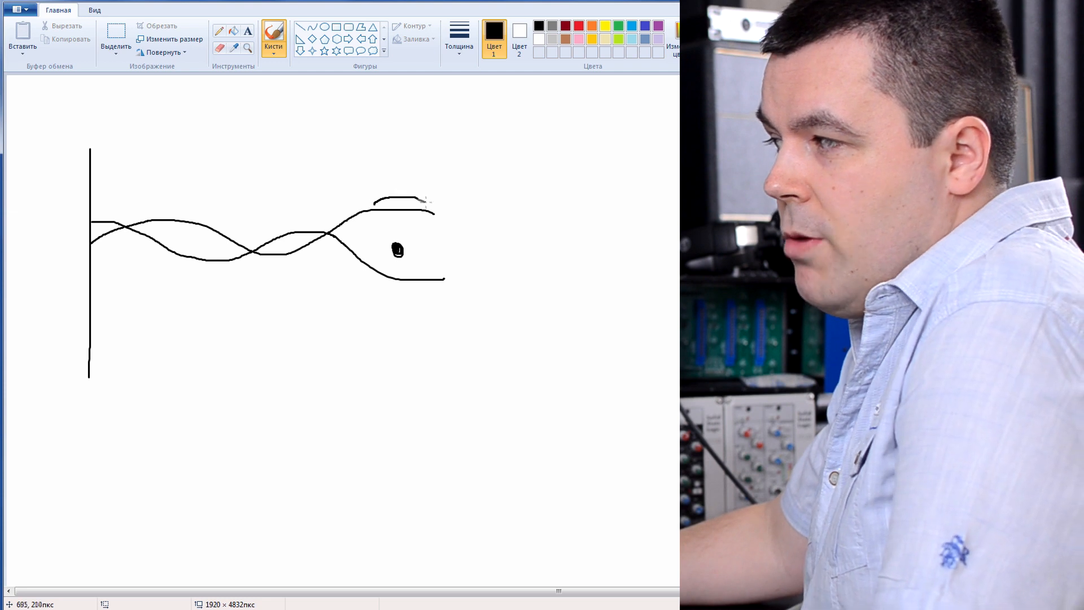
pyautogui.moveTo(376, 287); pyautogui.dragTo(421, 301)
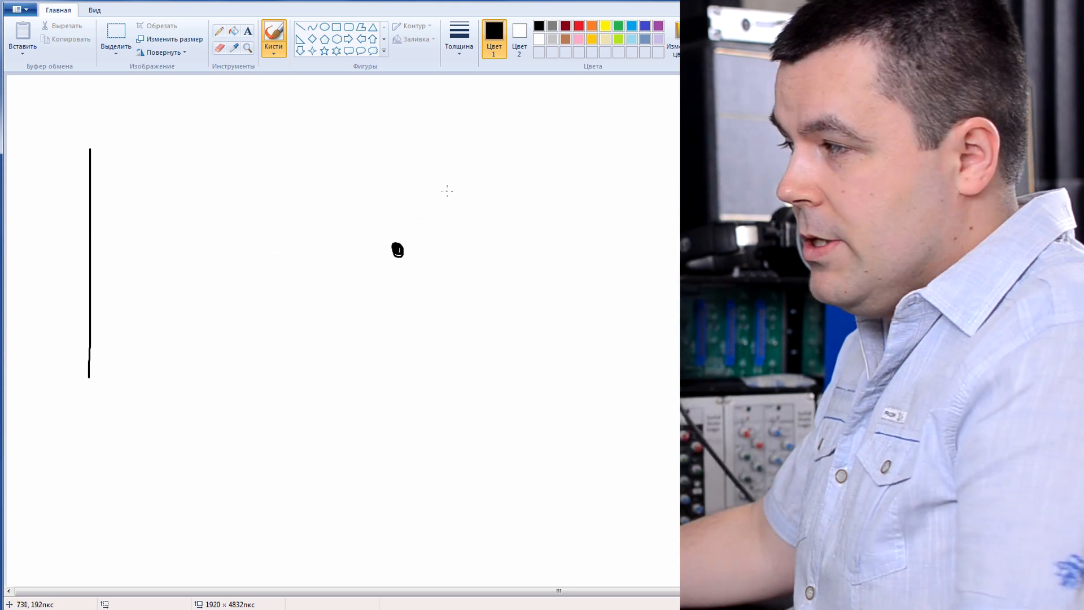
# - Draw a new wave crest on the right that curves down into the wall line
pyautogui.moveTo(259, 232); pyautogui.dragTo(448, 179)
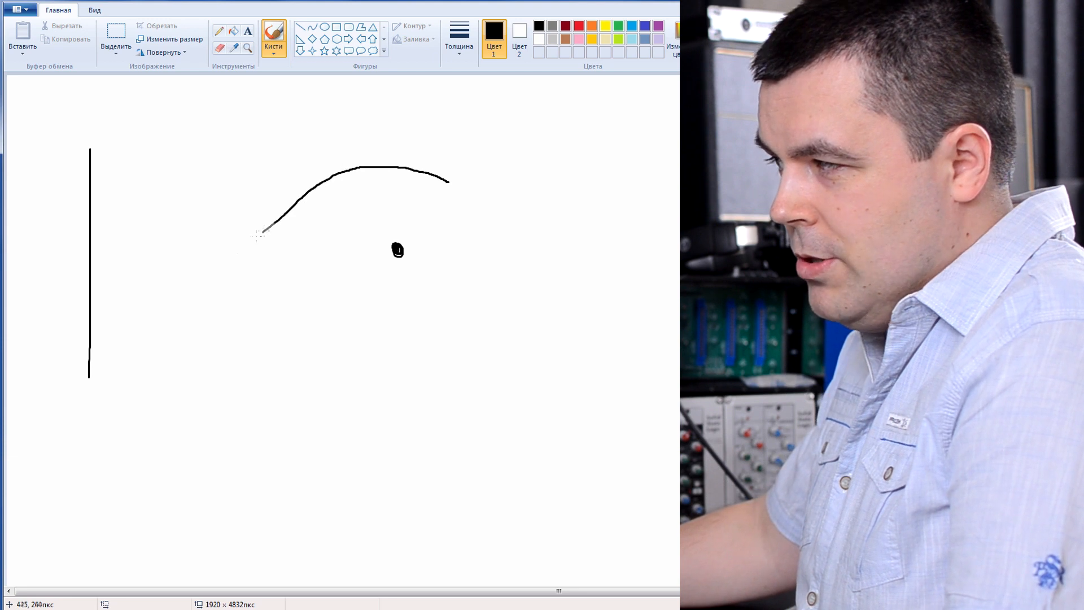
pyautogui.moveTo(266, 228); pyautogui.dragTo(104, 224)
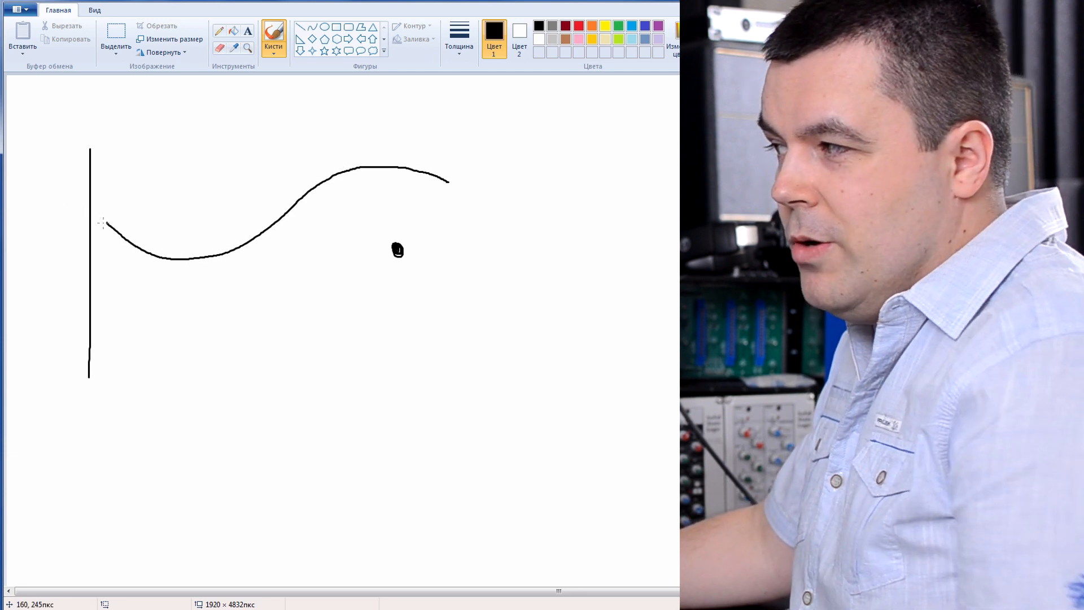
pyautogui.moveTo(97, 222); pyautogui.dragTo(495, 301)
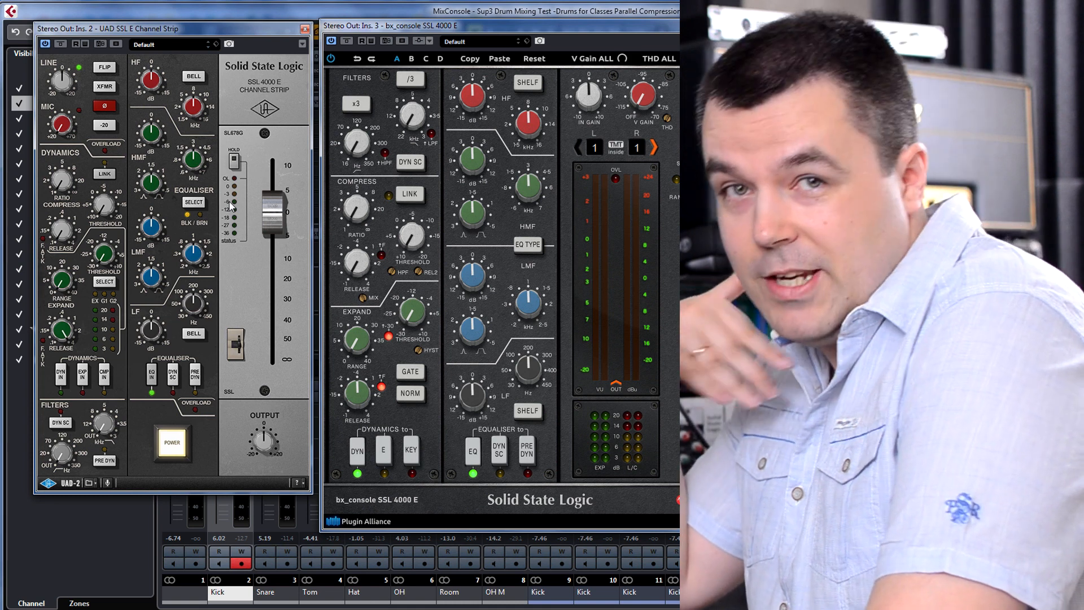
pyautogui.moveTo(165, 169)
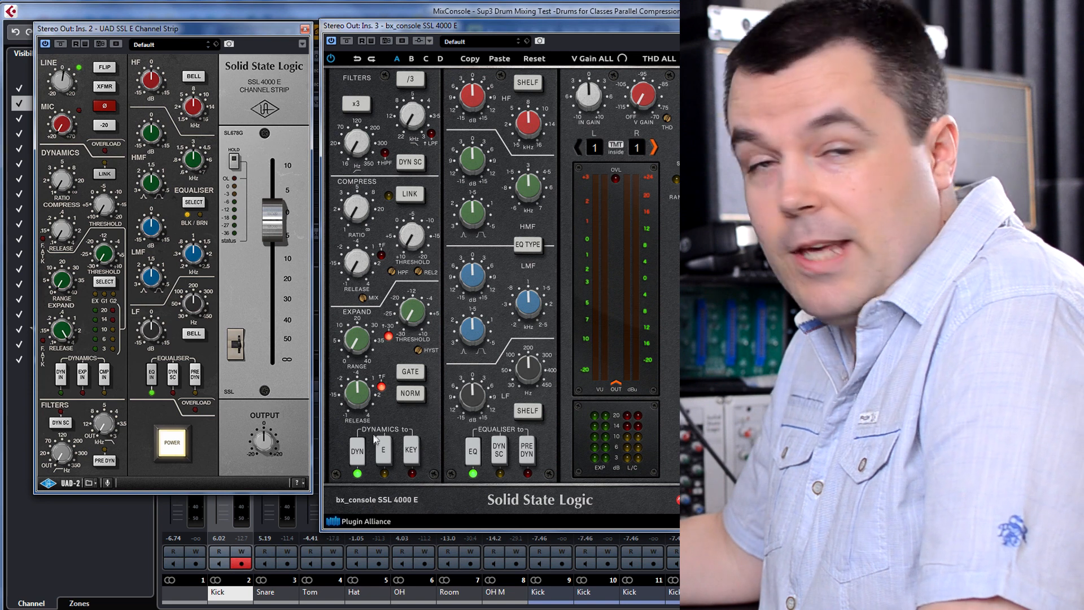
pyautogui.moveTo(369, 441)
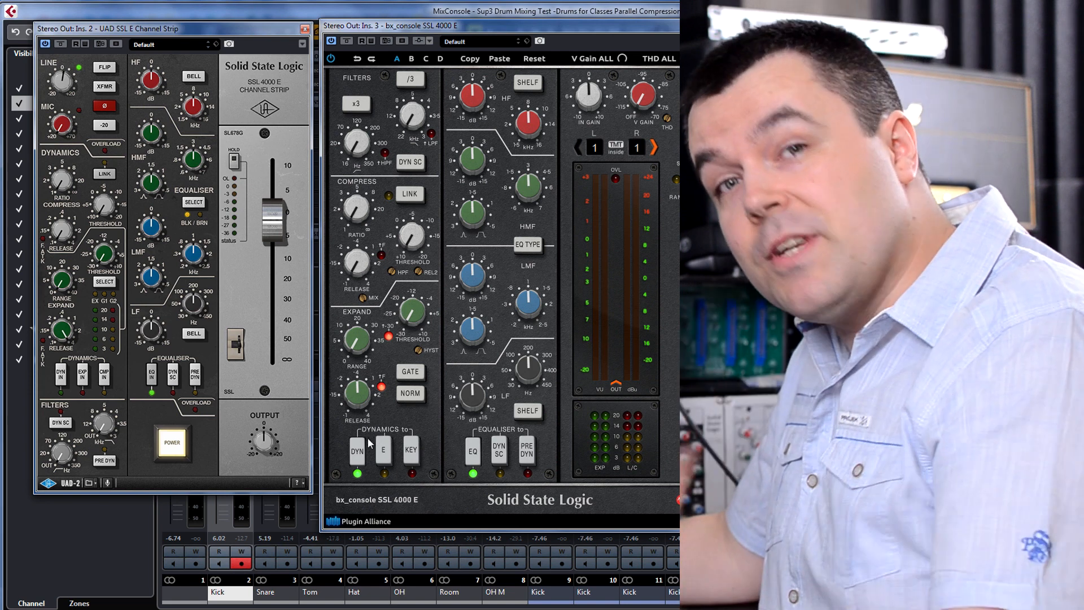